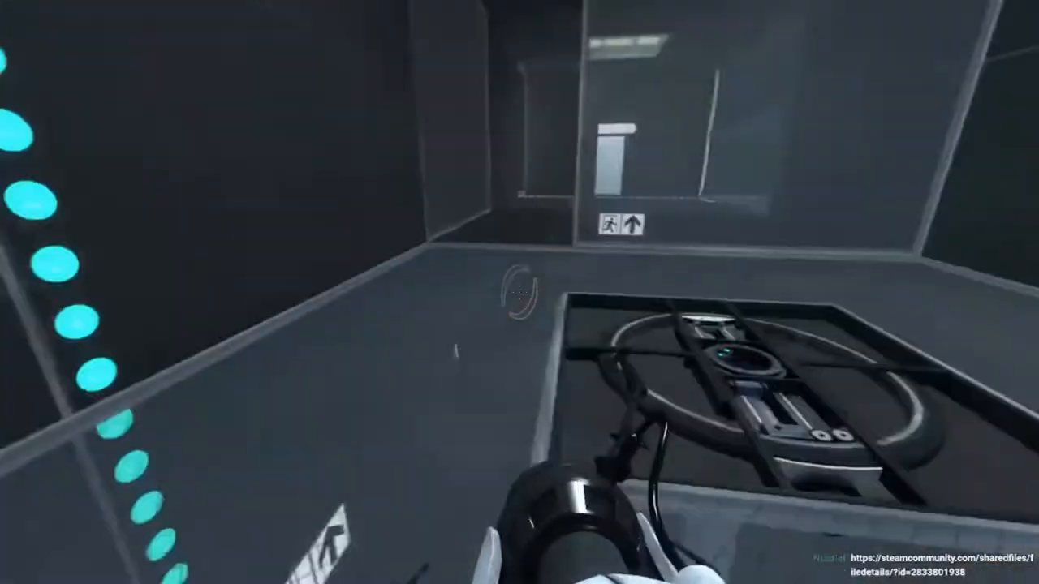
Step: Pause the game with Escape after reaching the chamber exit
{"action": "key", "text": "Escape"}
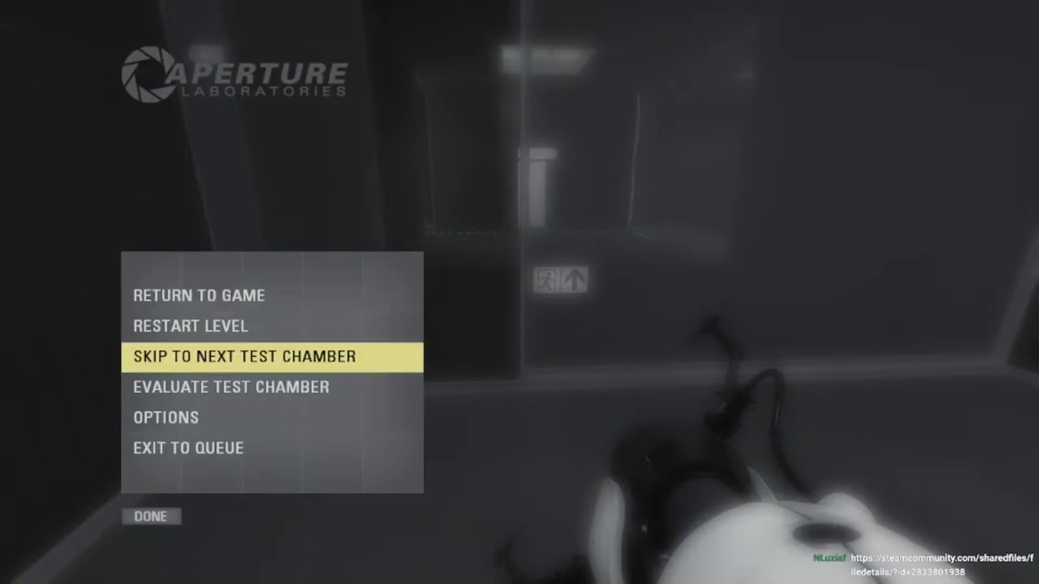
Step: Rate Pretzel Snaps [Redux] thumbs-up through Evaluate Test Chamber and finish
{"action": "left_click", "coordinate": [230, 387]}
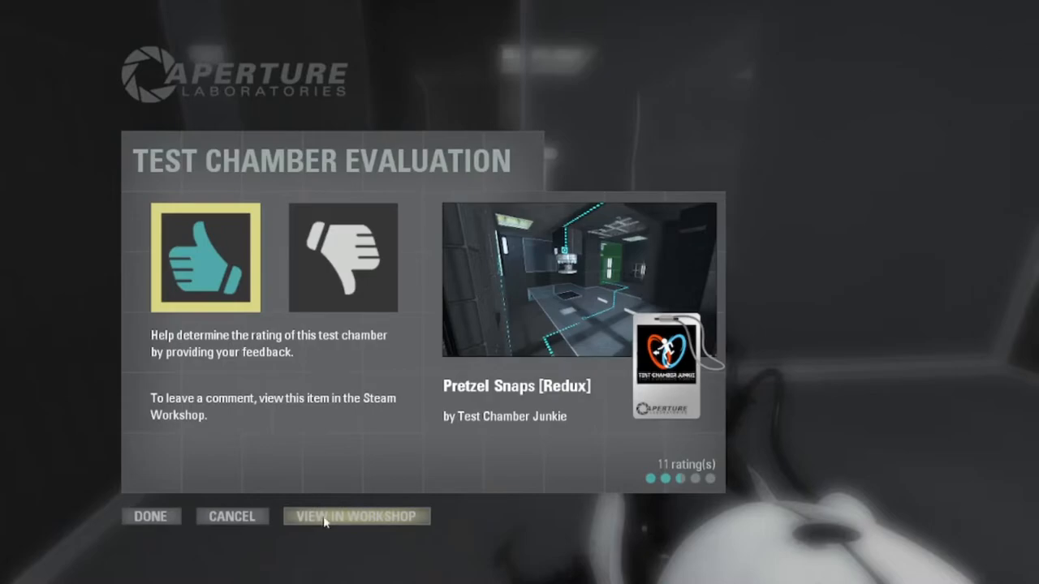
{"action": "left_click", "coordinate": [151, 516]}
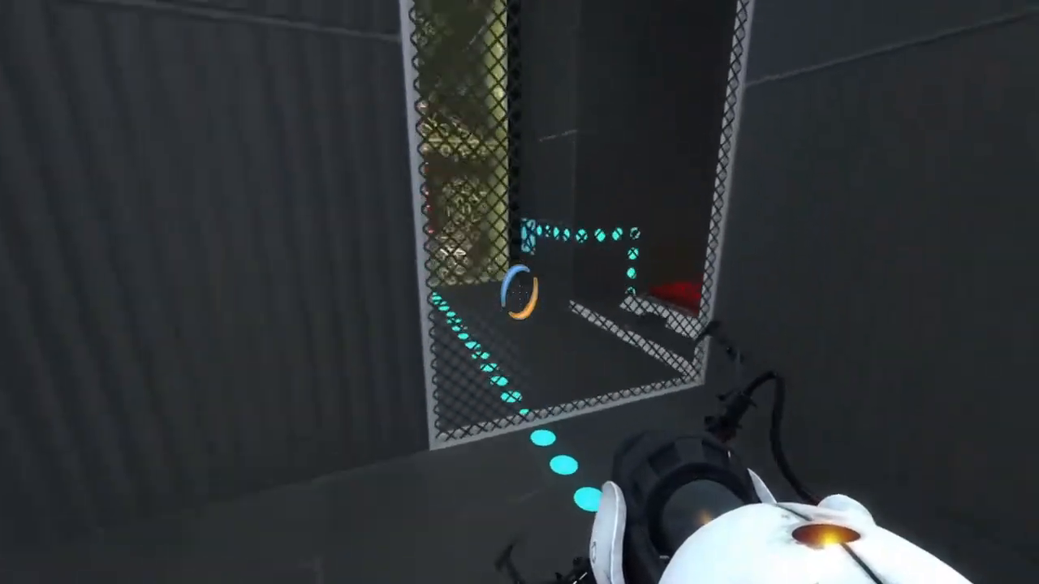
{"action": "mouse_move", "coordinate": [520, 292]}
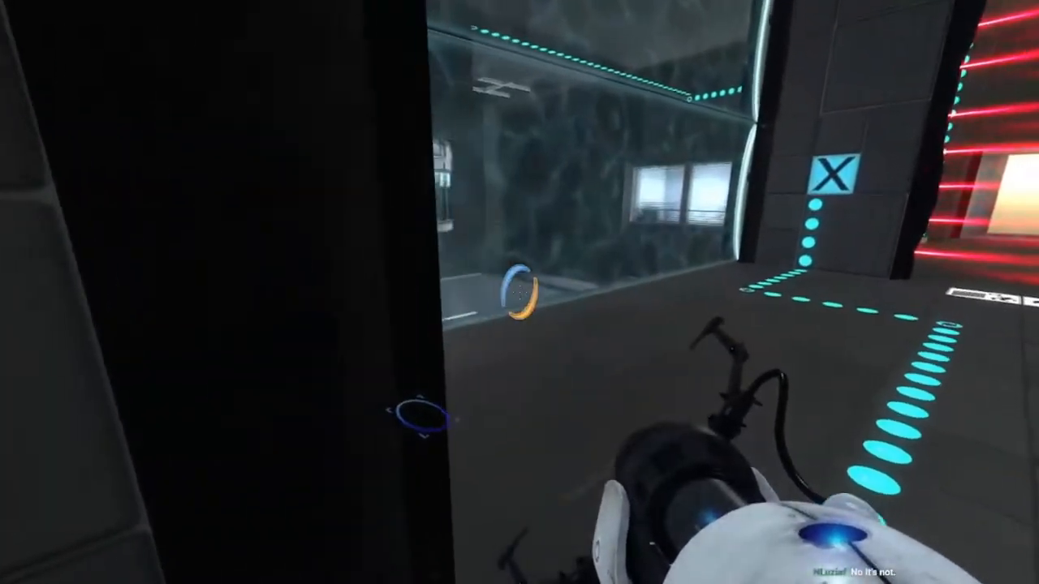
{"action": "mouse_move", "coordinate": [520, 292]}
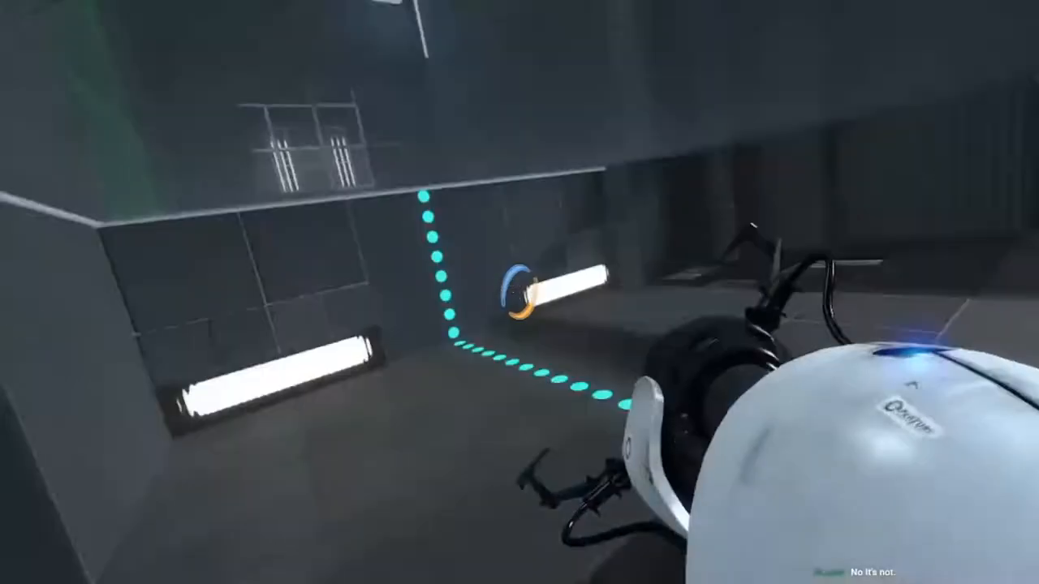
{"action": "mouse_move", "coordinate": [520, 293]}
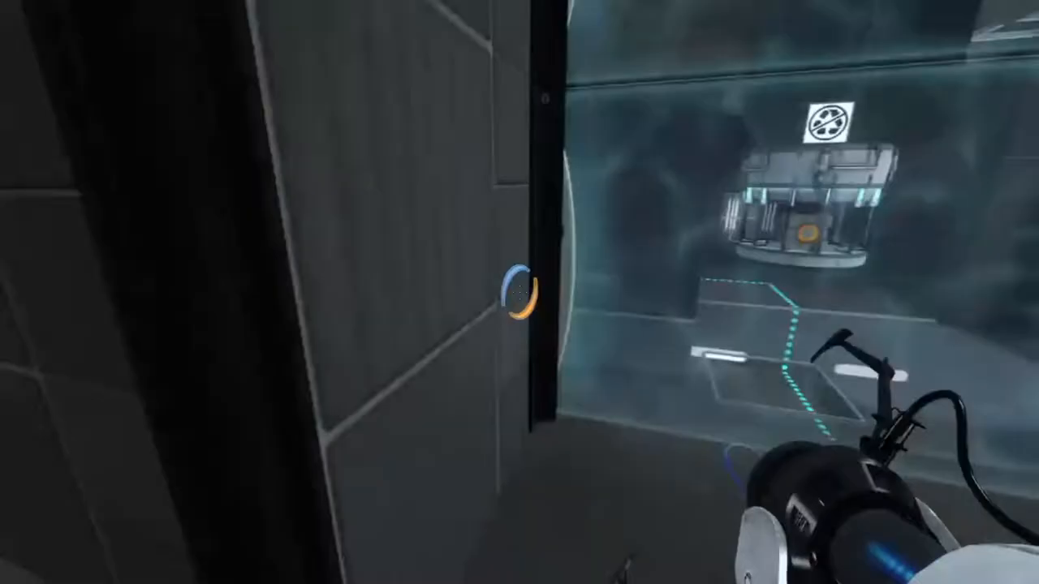
{"action": "mouse_move", "coordinate": [519, 292]}
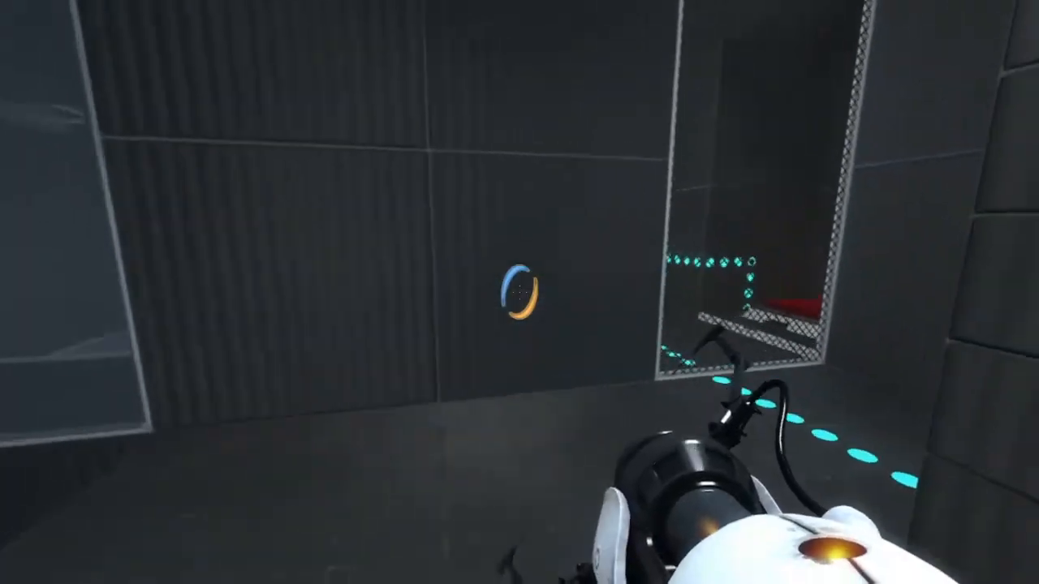
{"action": "mouse_move", "coordinate": [520, 293]}
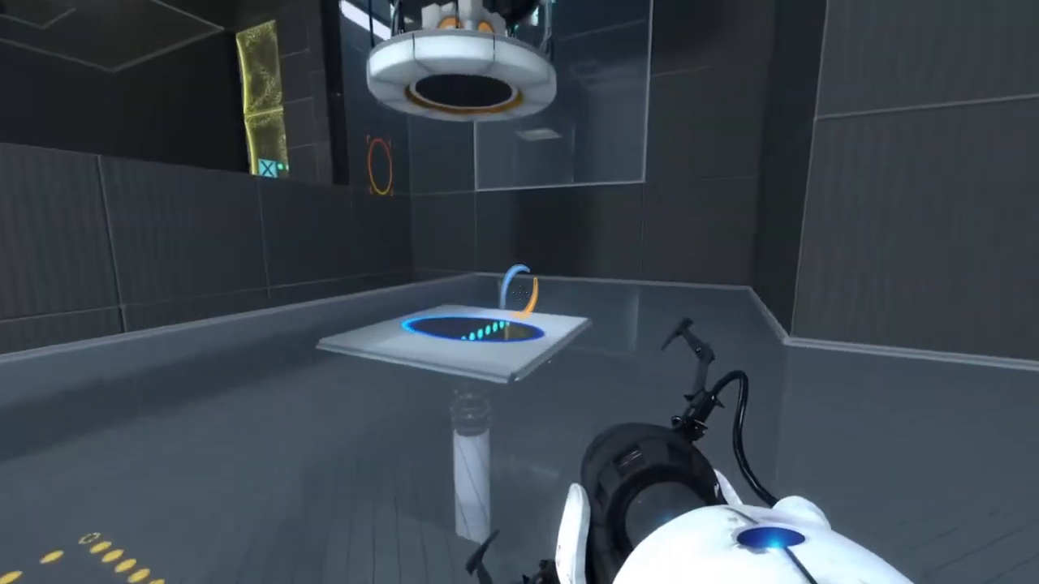
{"action": "mouse_move", "coordinate": [519, 292]}
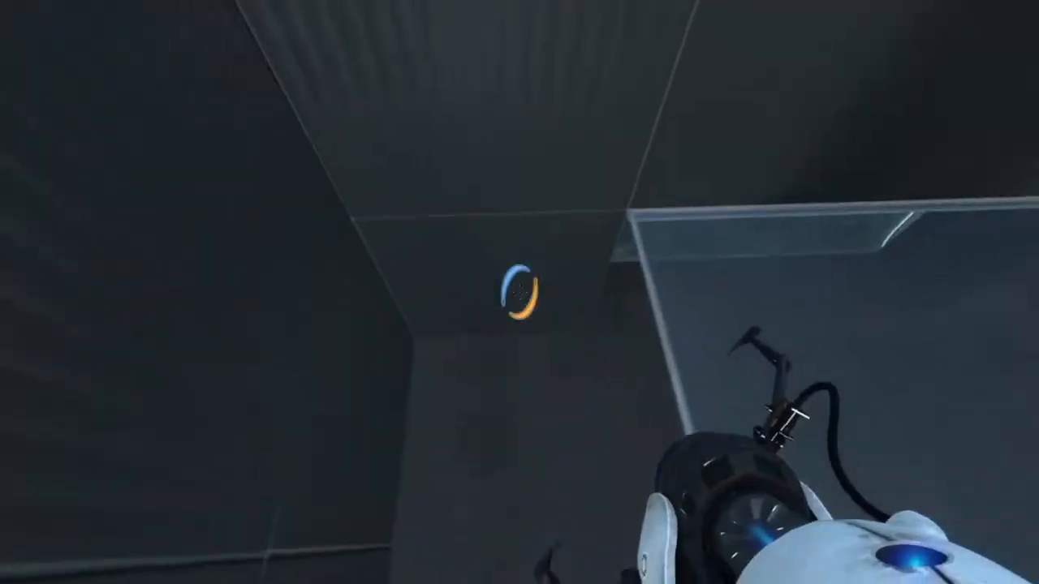
{"action": "mouse_move", "coordinate": [519, 292]}
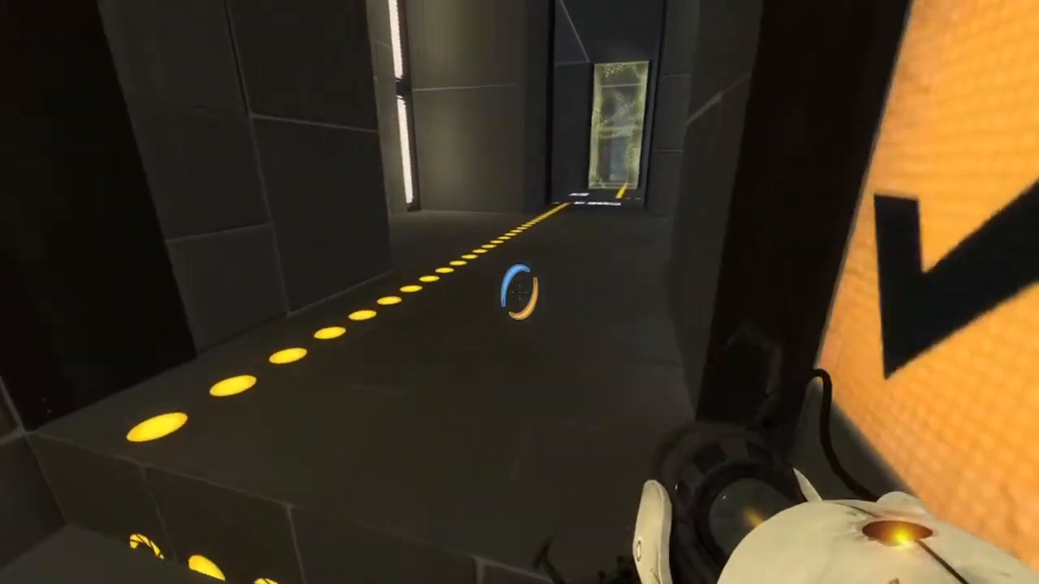
{"action": "mouse_move", "coordinate": [520, 292]}
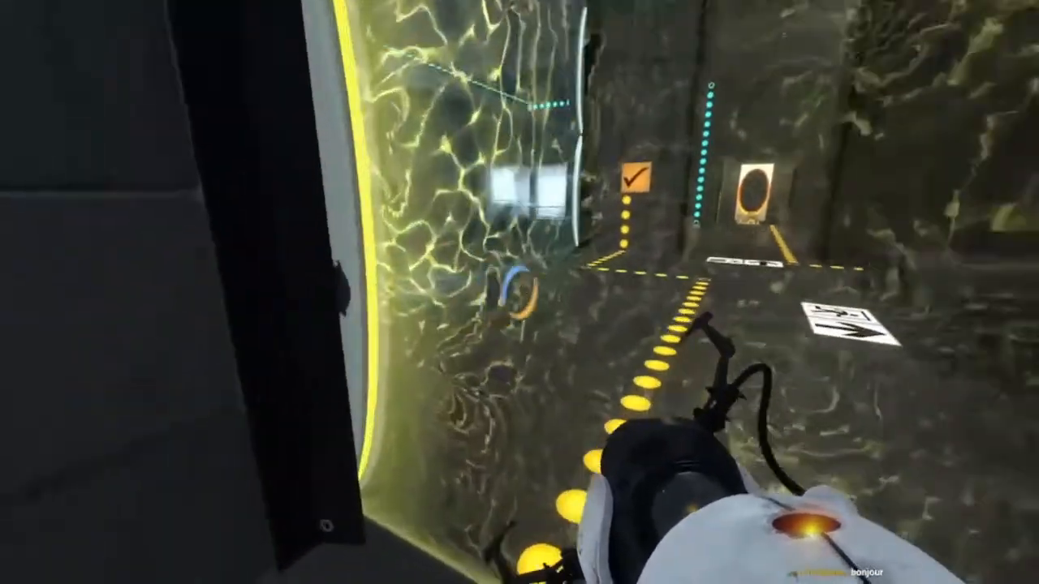
{"action": "mouse_move", "coordinate": [520, 292]}
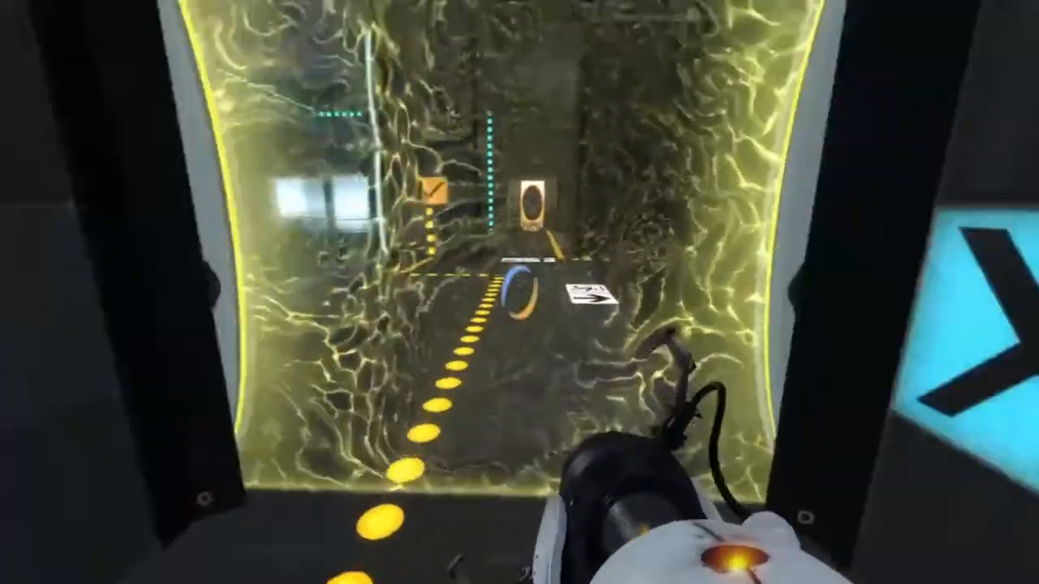
{"action": "mouse_move", "coordinate": [520, 293]}
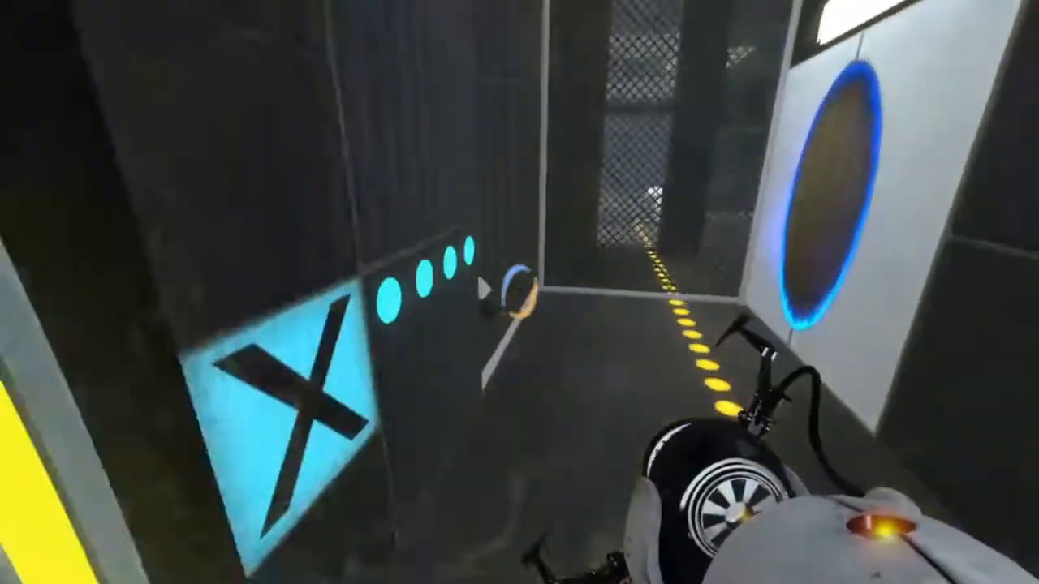
{"action": "mouse_move", "coordinate": [519, 292]}
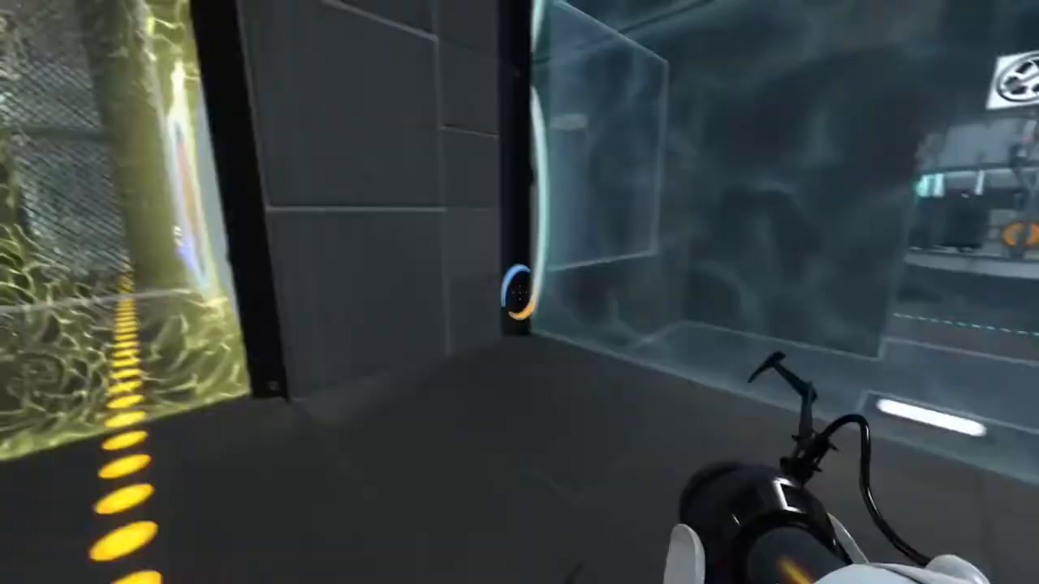
{"action": "mouse_move", "coordinate": [519, 292]}
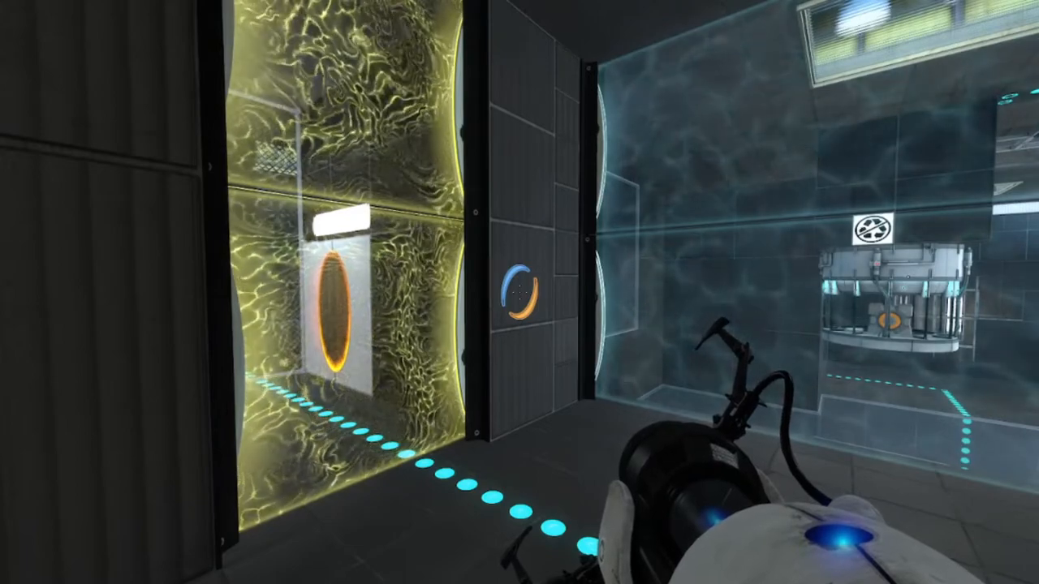
{"action": "mouse_move", "coordinate": [520, 293]}
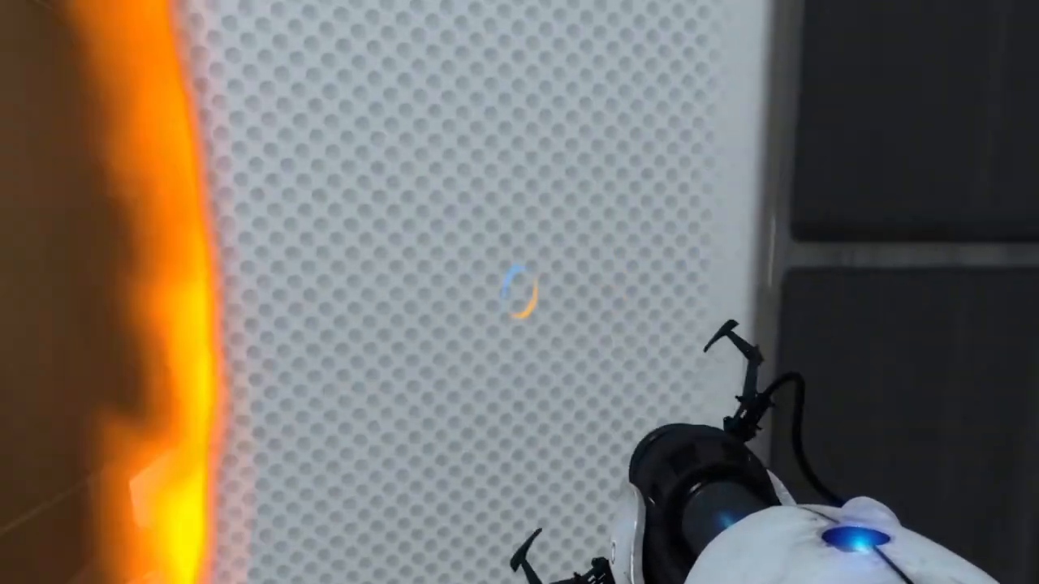
Step: Fire an orange portal onto the white panel behind the yellow grill
{"action": "left_click", "coordinate": [520, 292]}
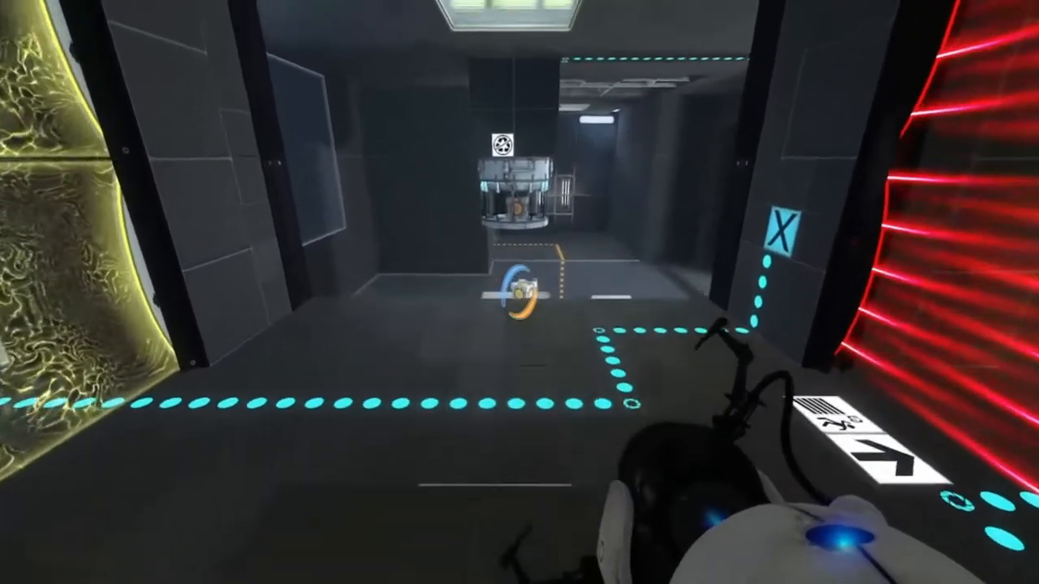
{"action": "mouse_move", "coordinate": [520, 293]}
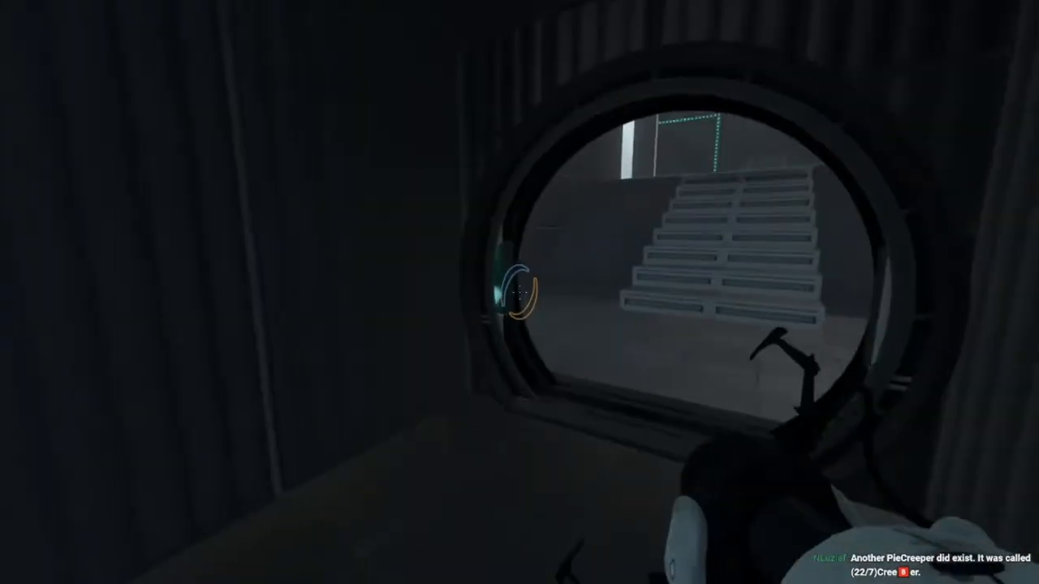
{"action": "mouse_move", "coordinate": [520, 293]}
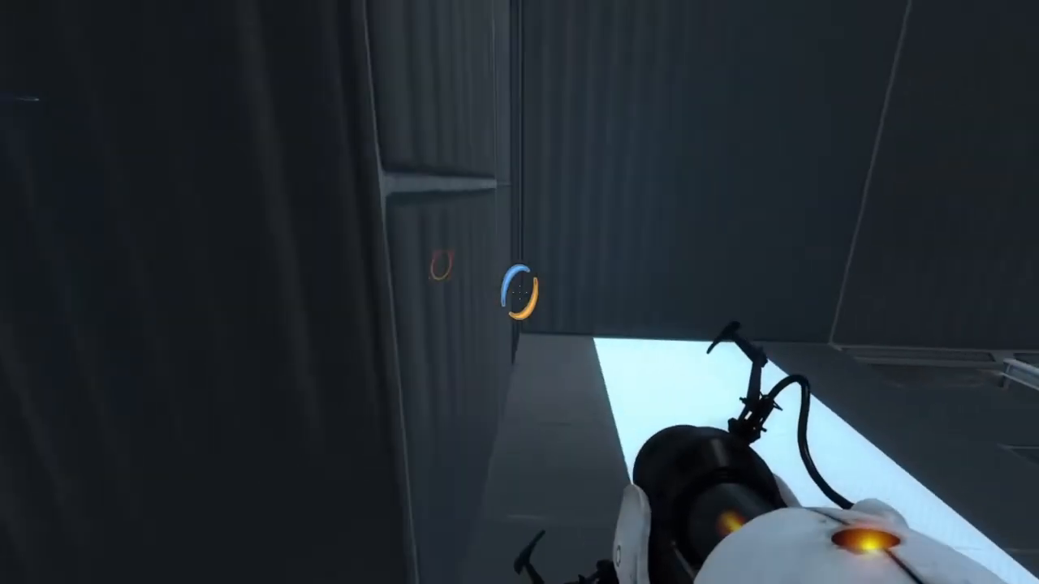
{"action": "mouse_move", "coordinate": [519, 293]}
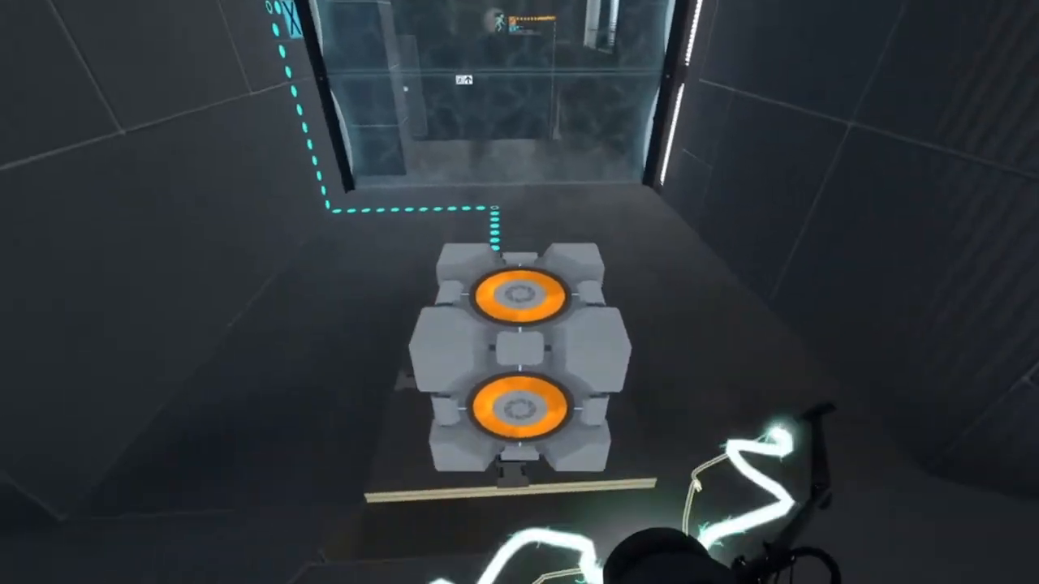
{"action": "mouse_move", "coordinate": [519, 292]}
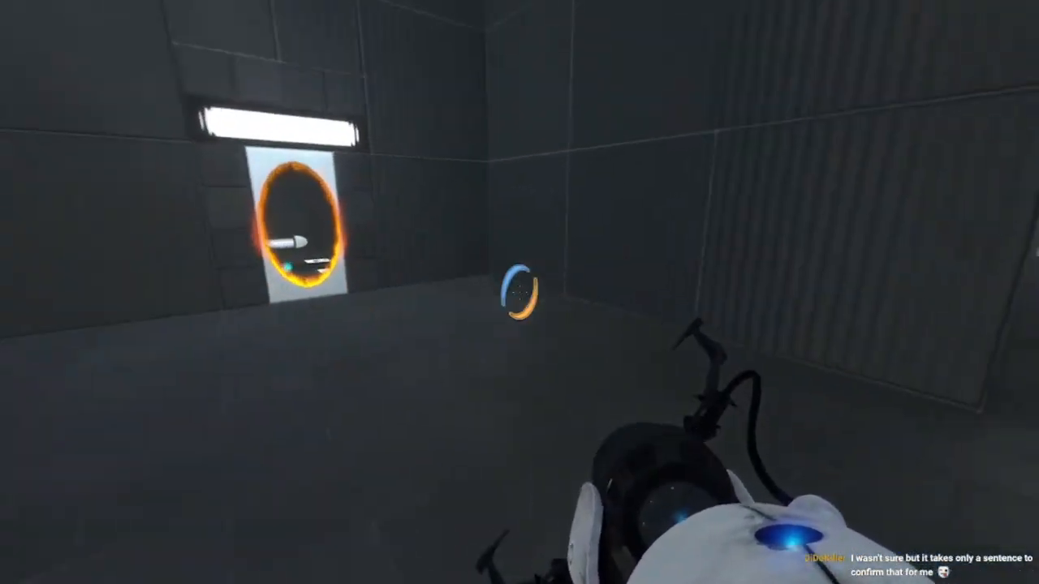
{"action": "mouse_move", "coordinate": [520, 292]}
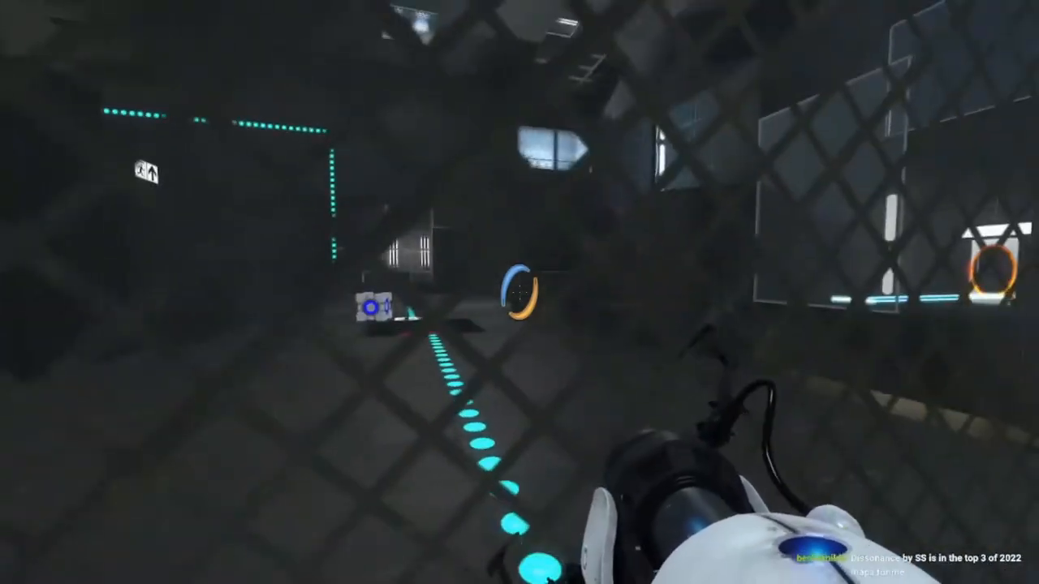
{"action": "mouse_move", "coordinate": [519, 292]}
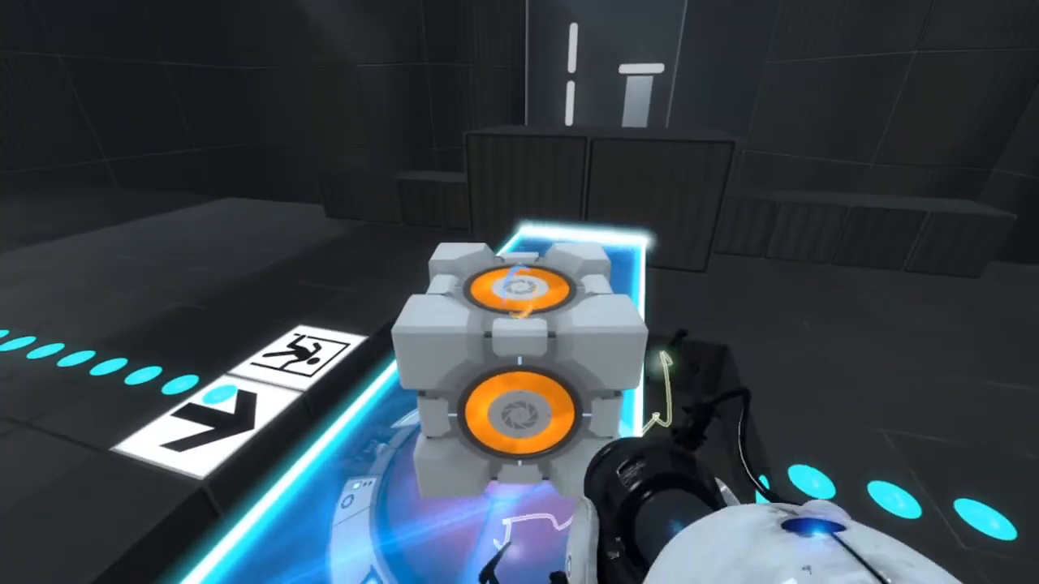
{"action": "key", "text": "Escape"}
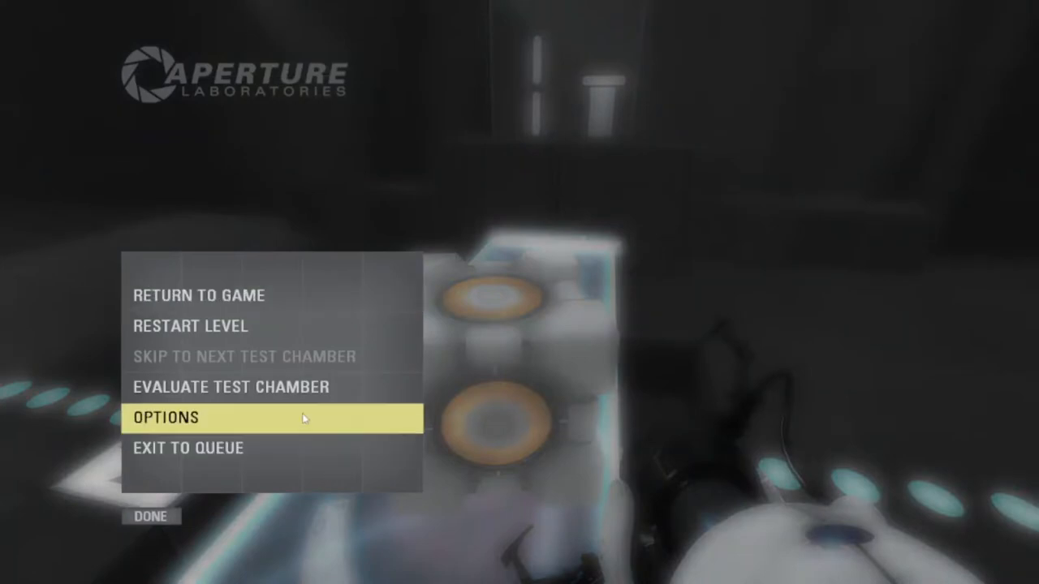
{"action": "left_click", "coordinate": [230, 387]}
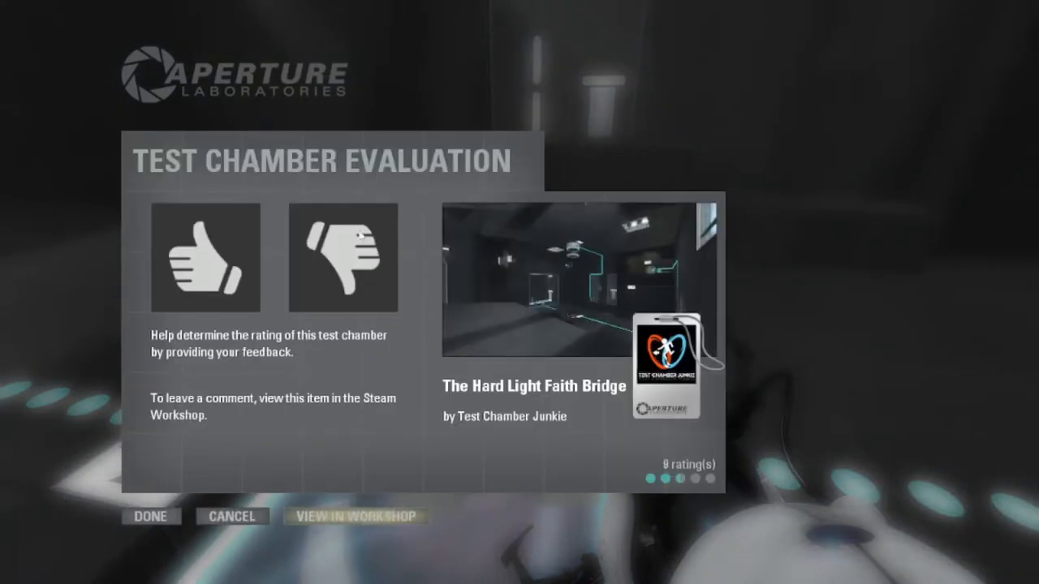
{"action": "mouse_move", "coordinate": [286, 227]}
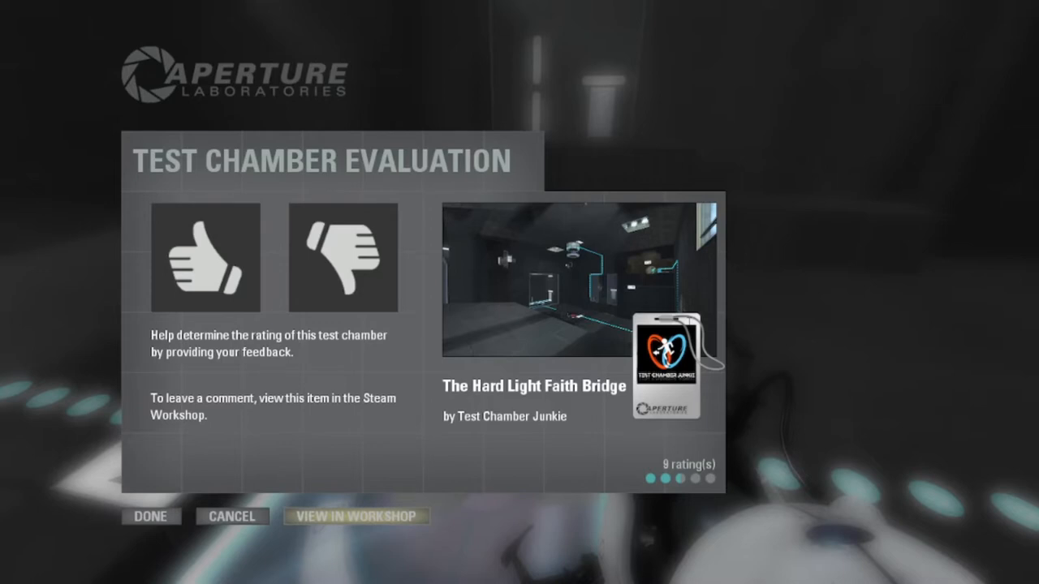
{"action": "mouse_move", "coordinate": [137, 487]}
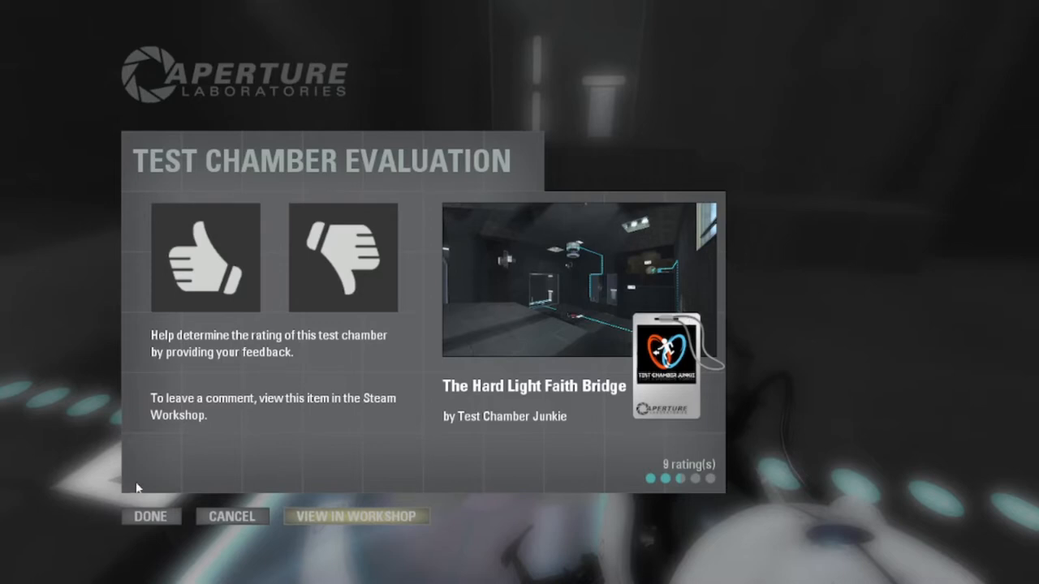
{"action": "mouse_move", "coordinate": [231, 409]}
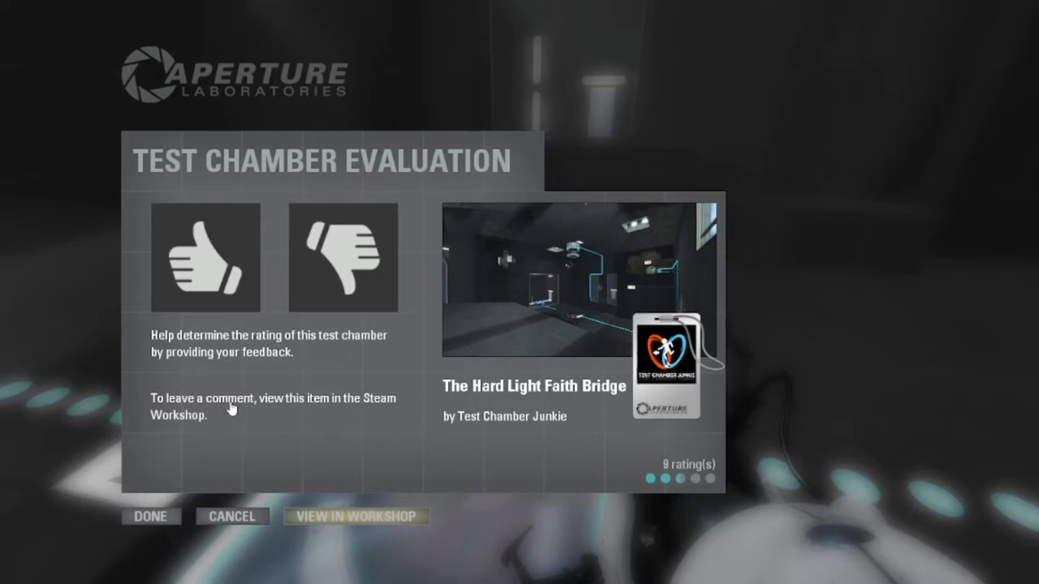
{"action": "mouse_move", "coordinate": [170, 345]}
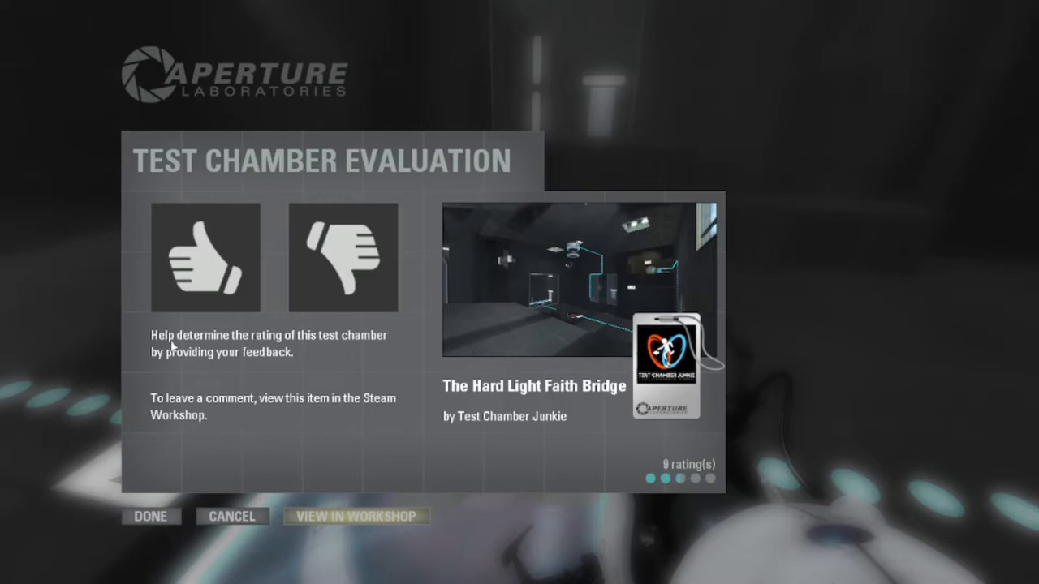
{"action": "mouse_move", "coordinate": [171, 342]}
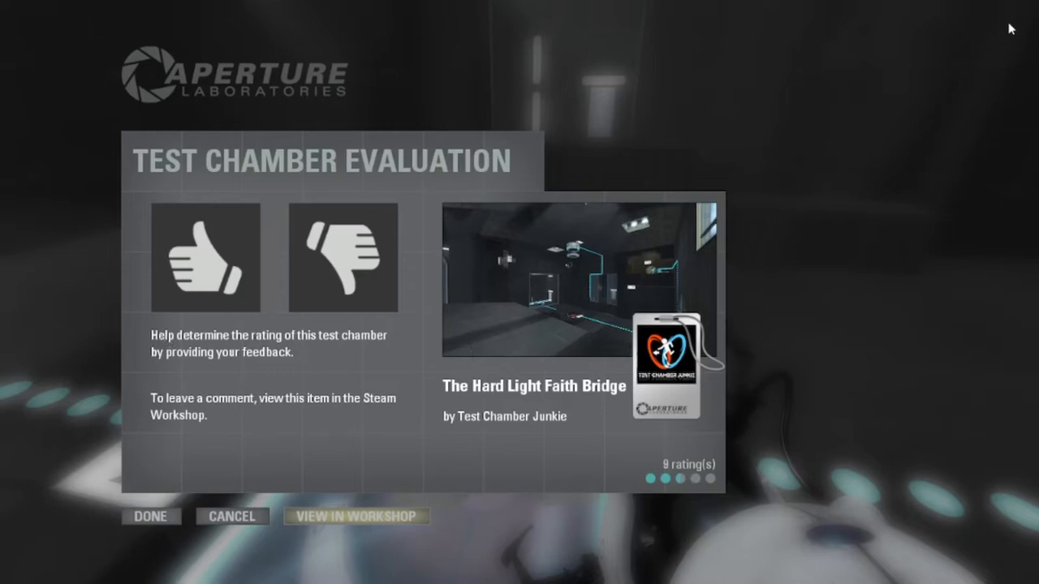
{"action": "mouse_move", "coordinate": [301, 489]}
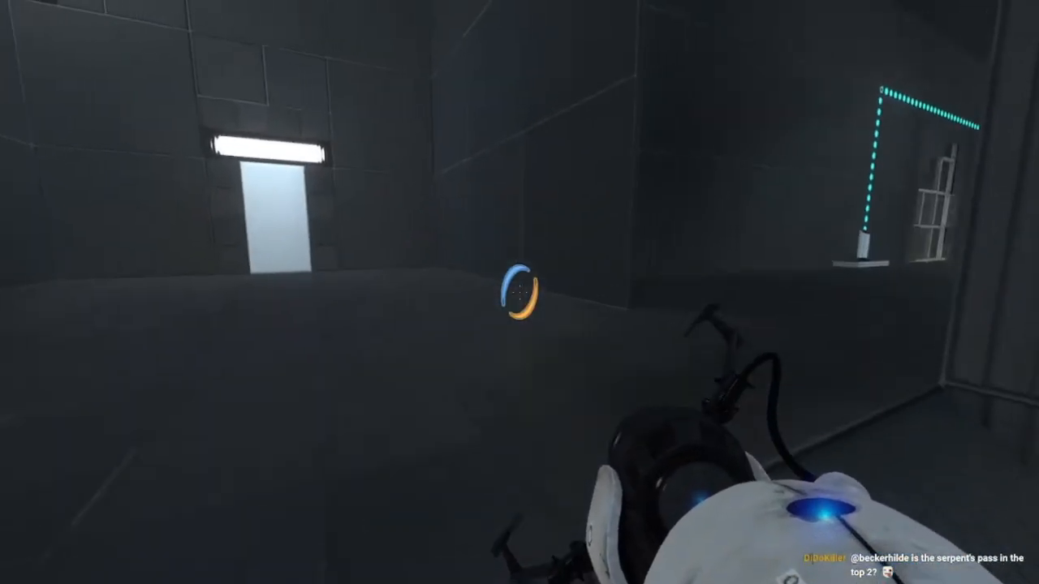
{"action": "mouse_move", "coordinate": [519, 292]}
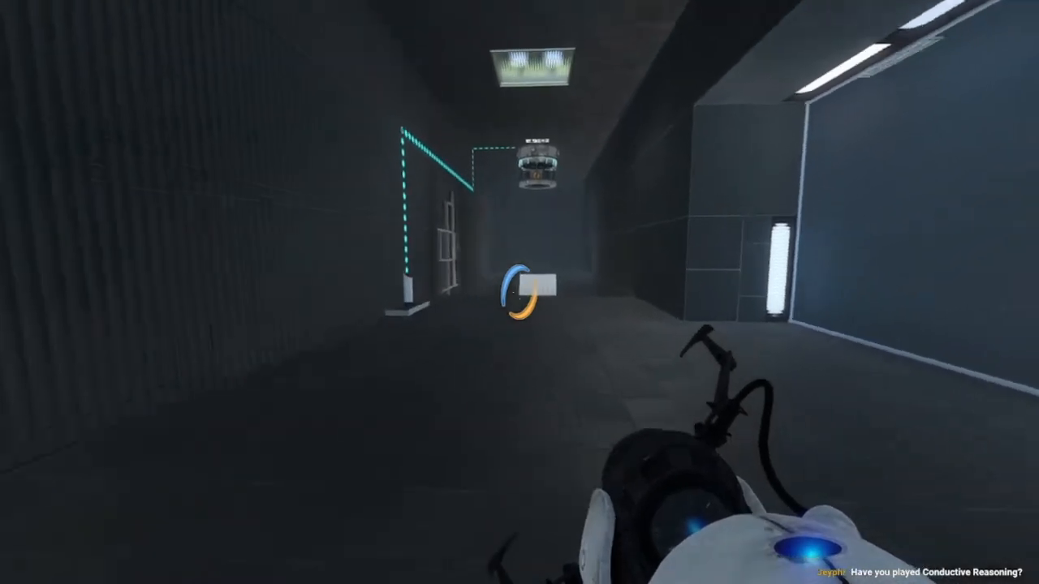
{"action": "left_click", "coordinate": [519, 292]}
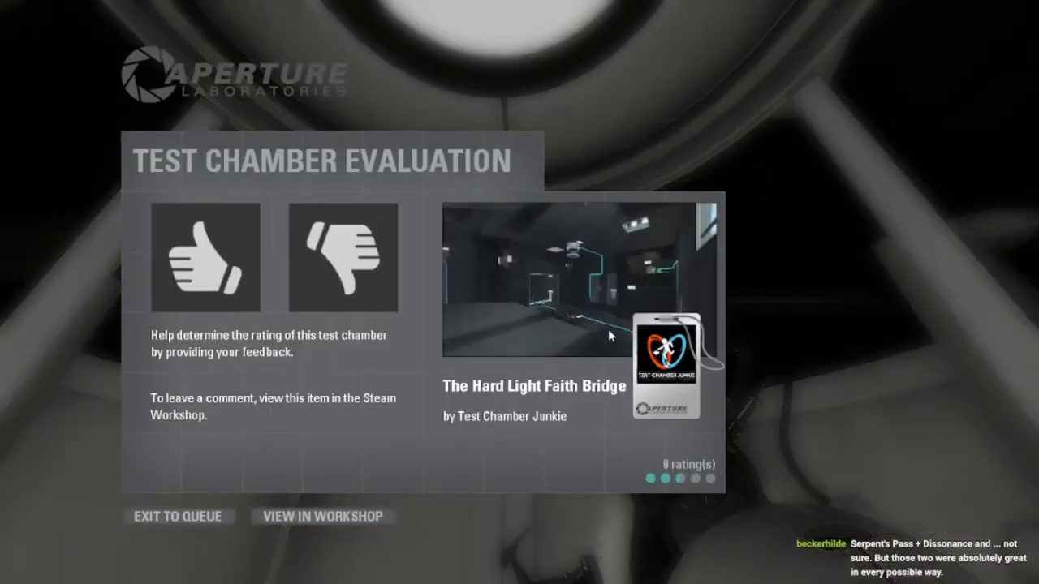
{"action": "mouse_move", "coordinate": [783, 409]}
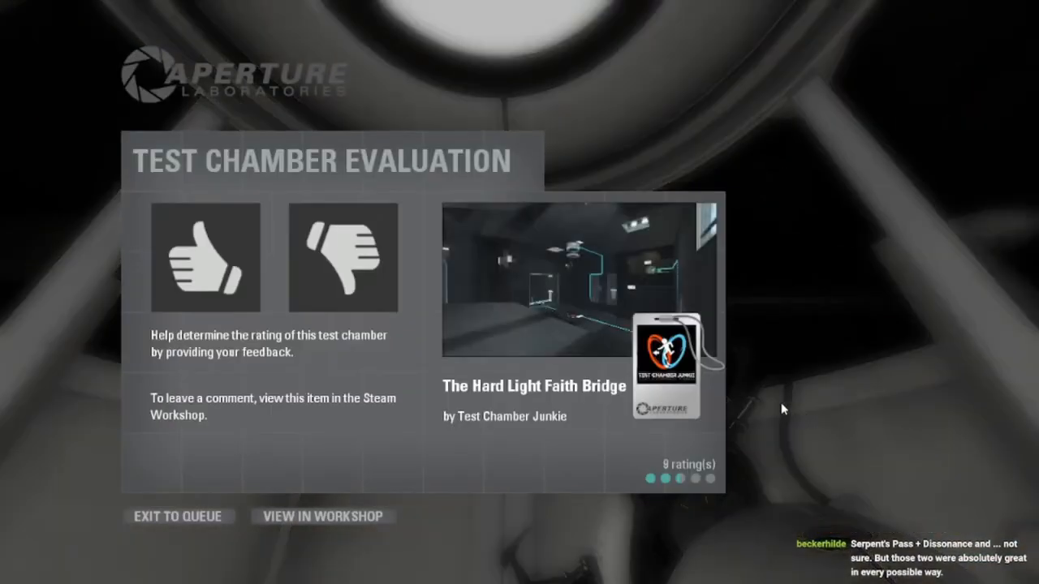
Step: Give The Hard Light Faith Bridge a thumbs-up on the evaluation screen
{"action": "left_click", "coordinate": [204, 258]}
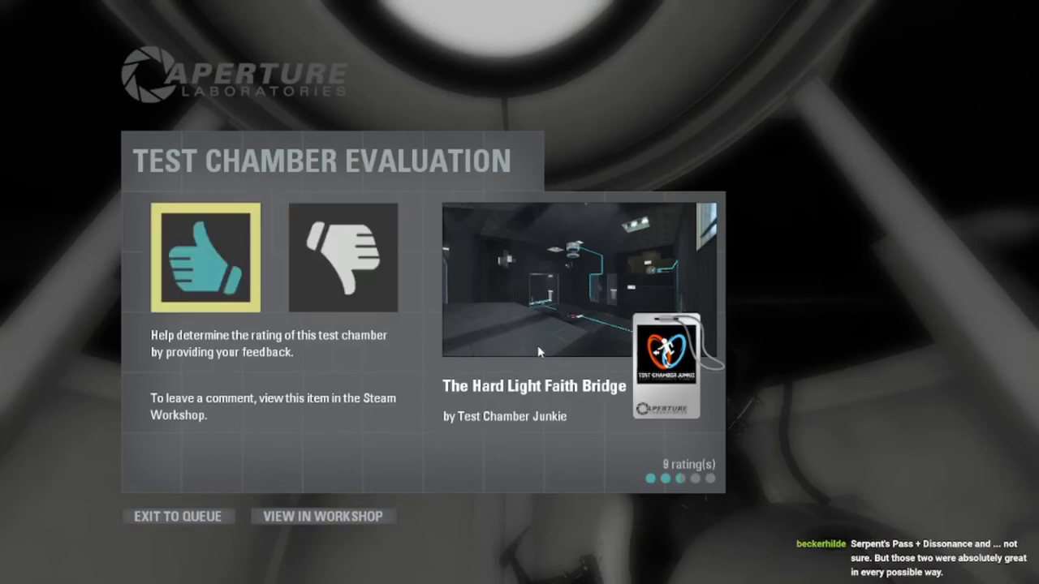